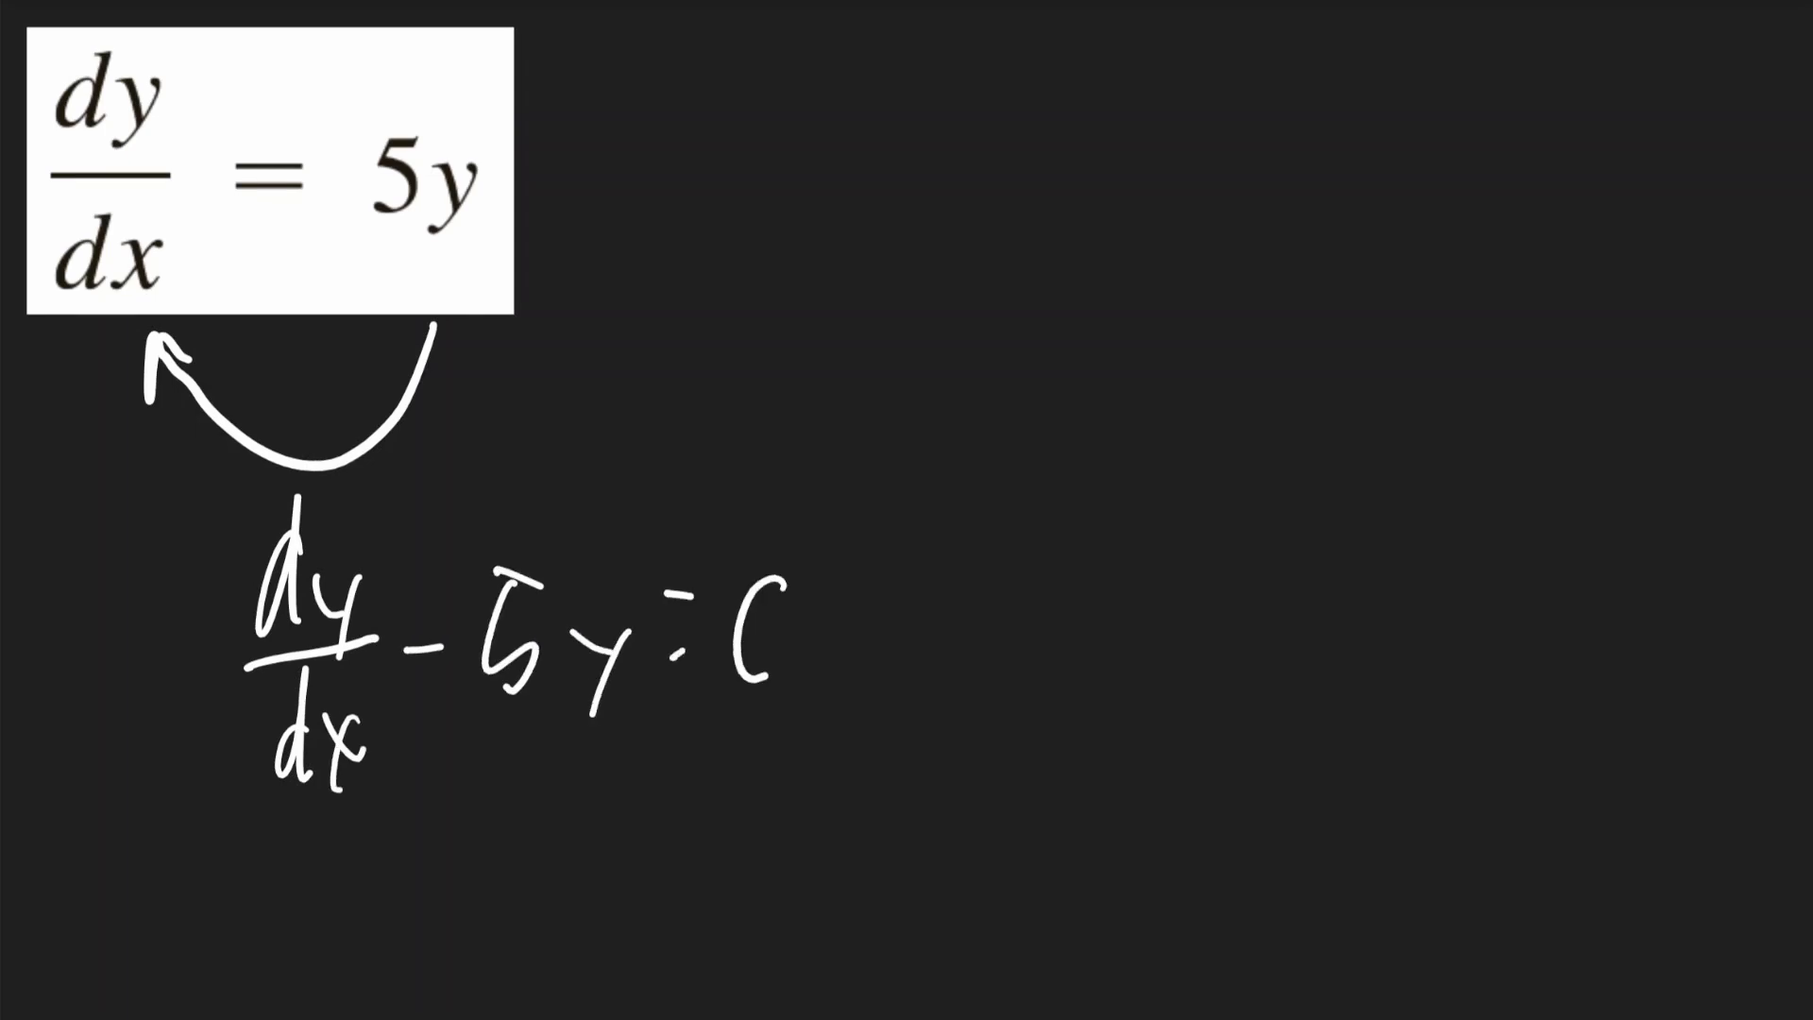
- Rewrite the equation as dy/dx − 5y = 0 and label P(x) = −5 beneath it
text(0)
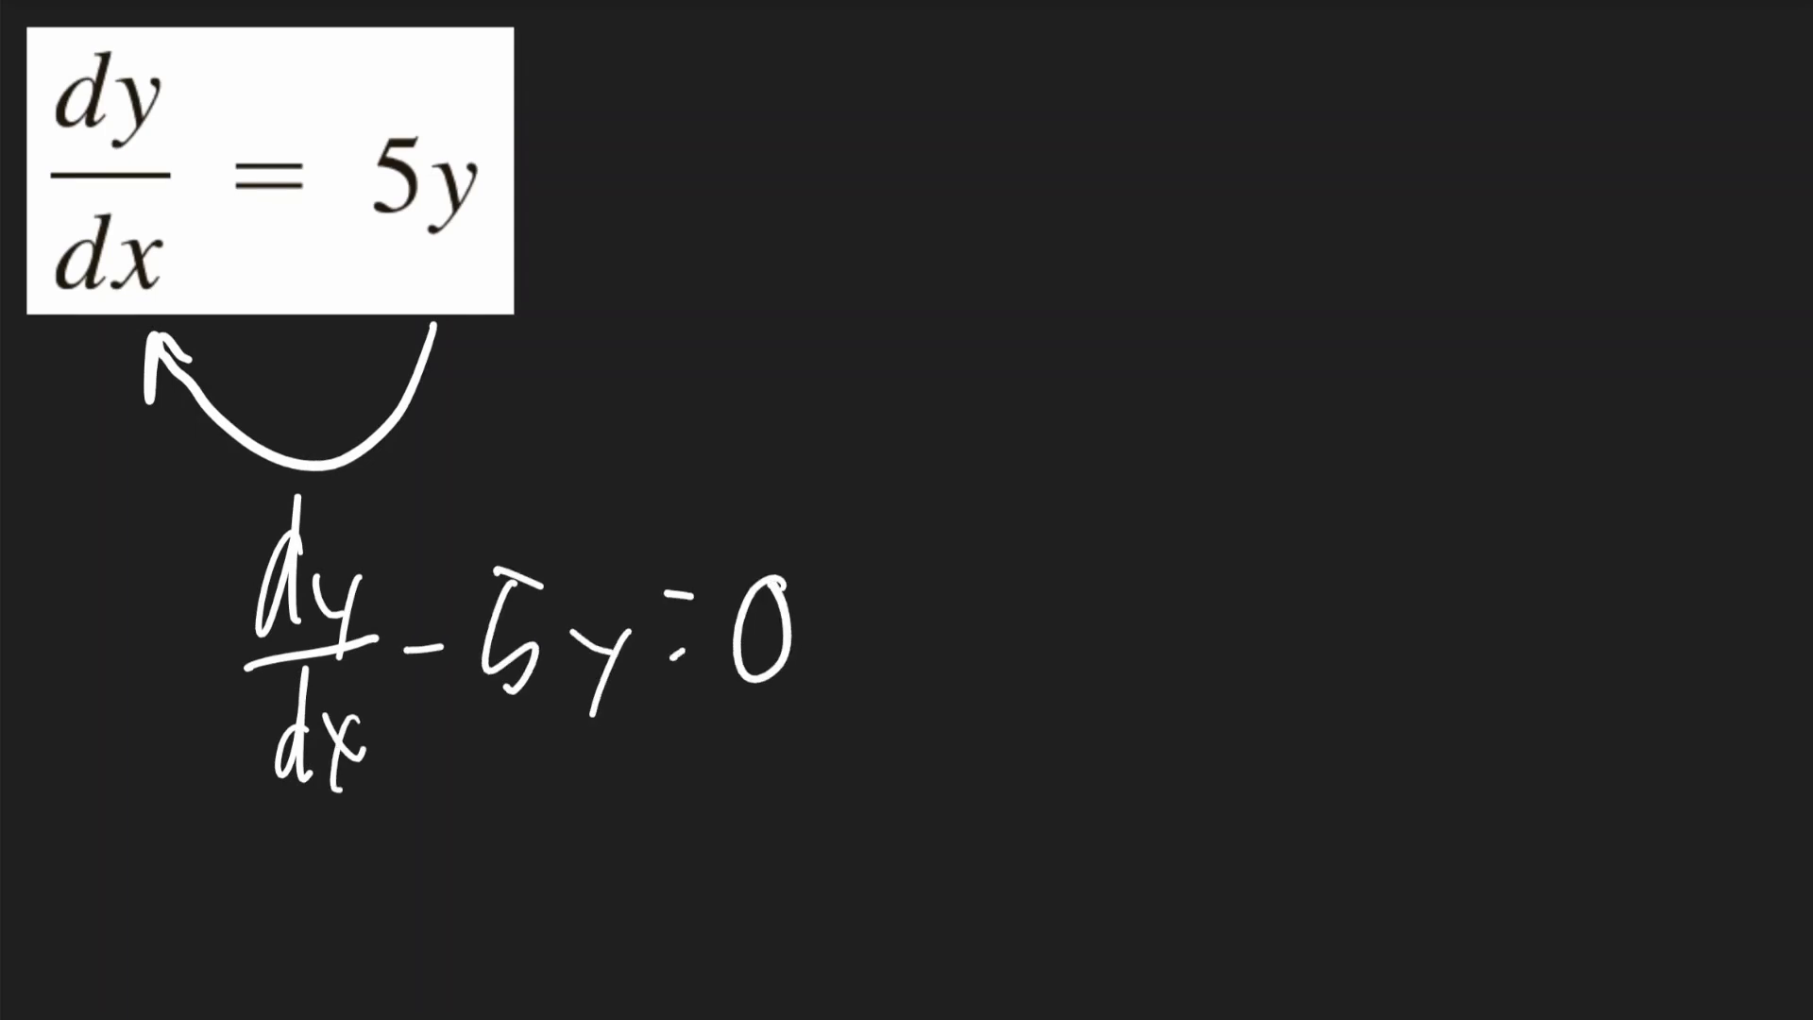
text(P(x)
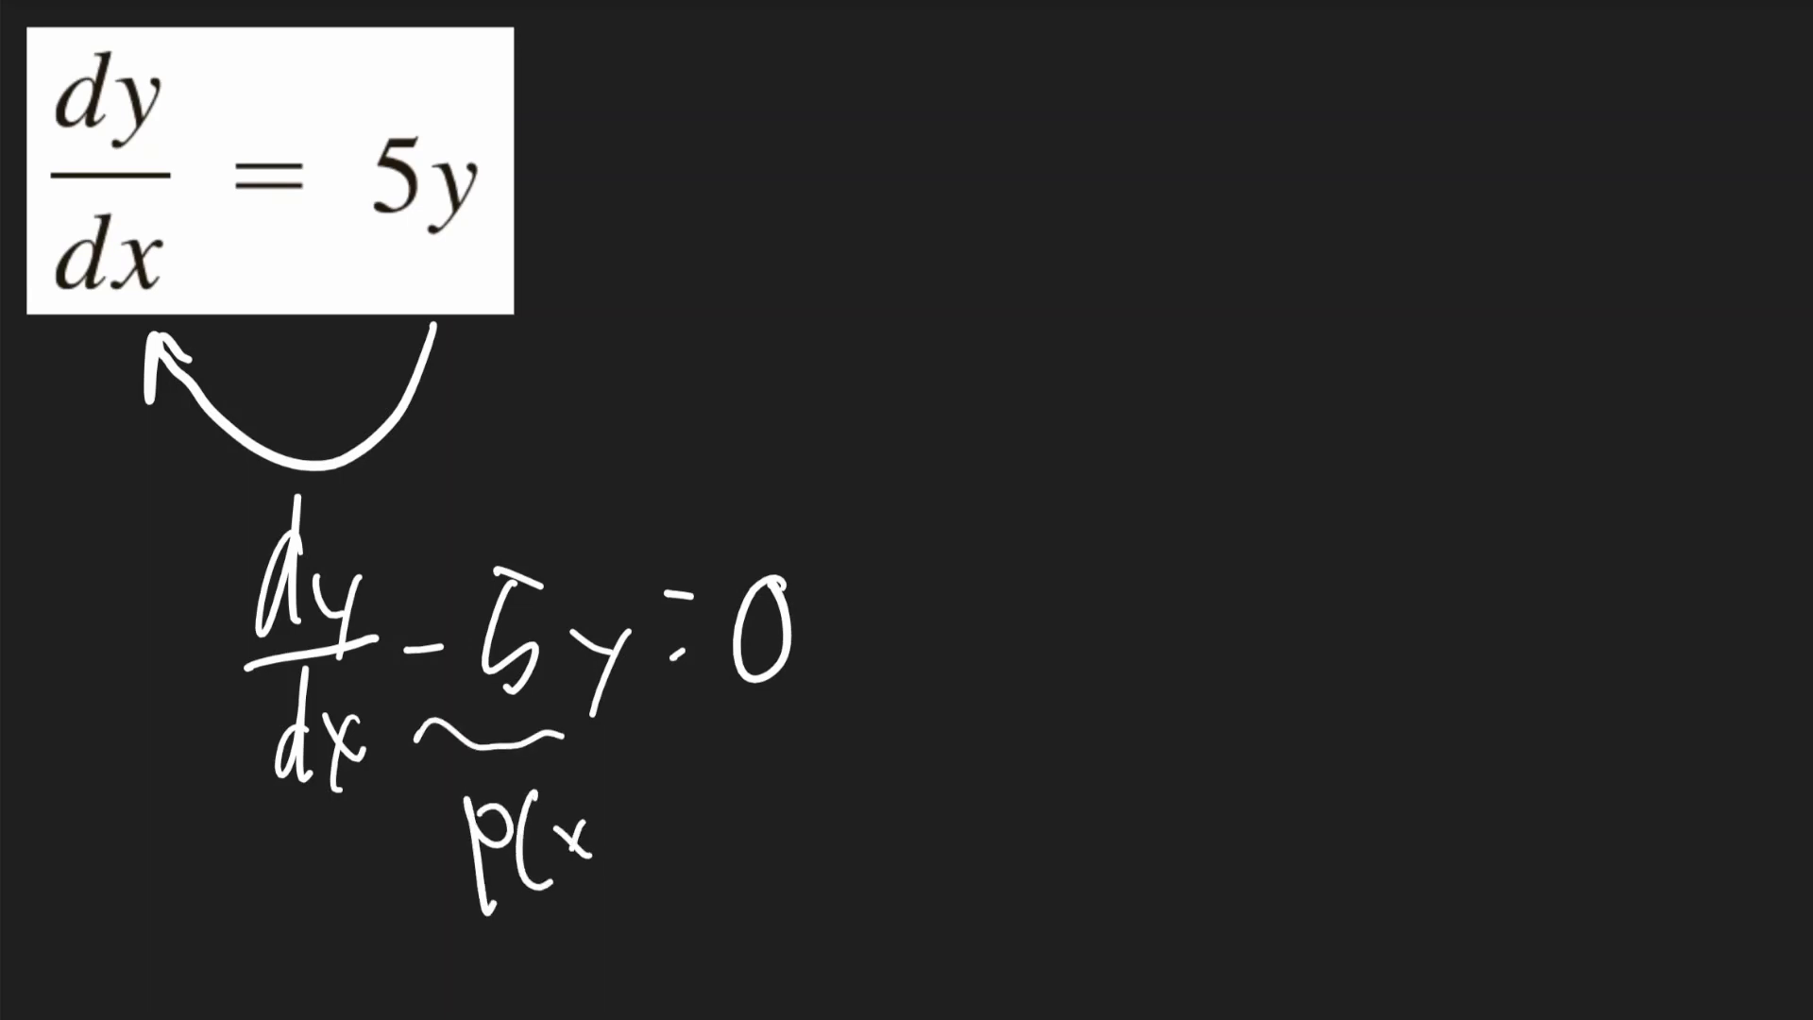
text(=-5)
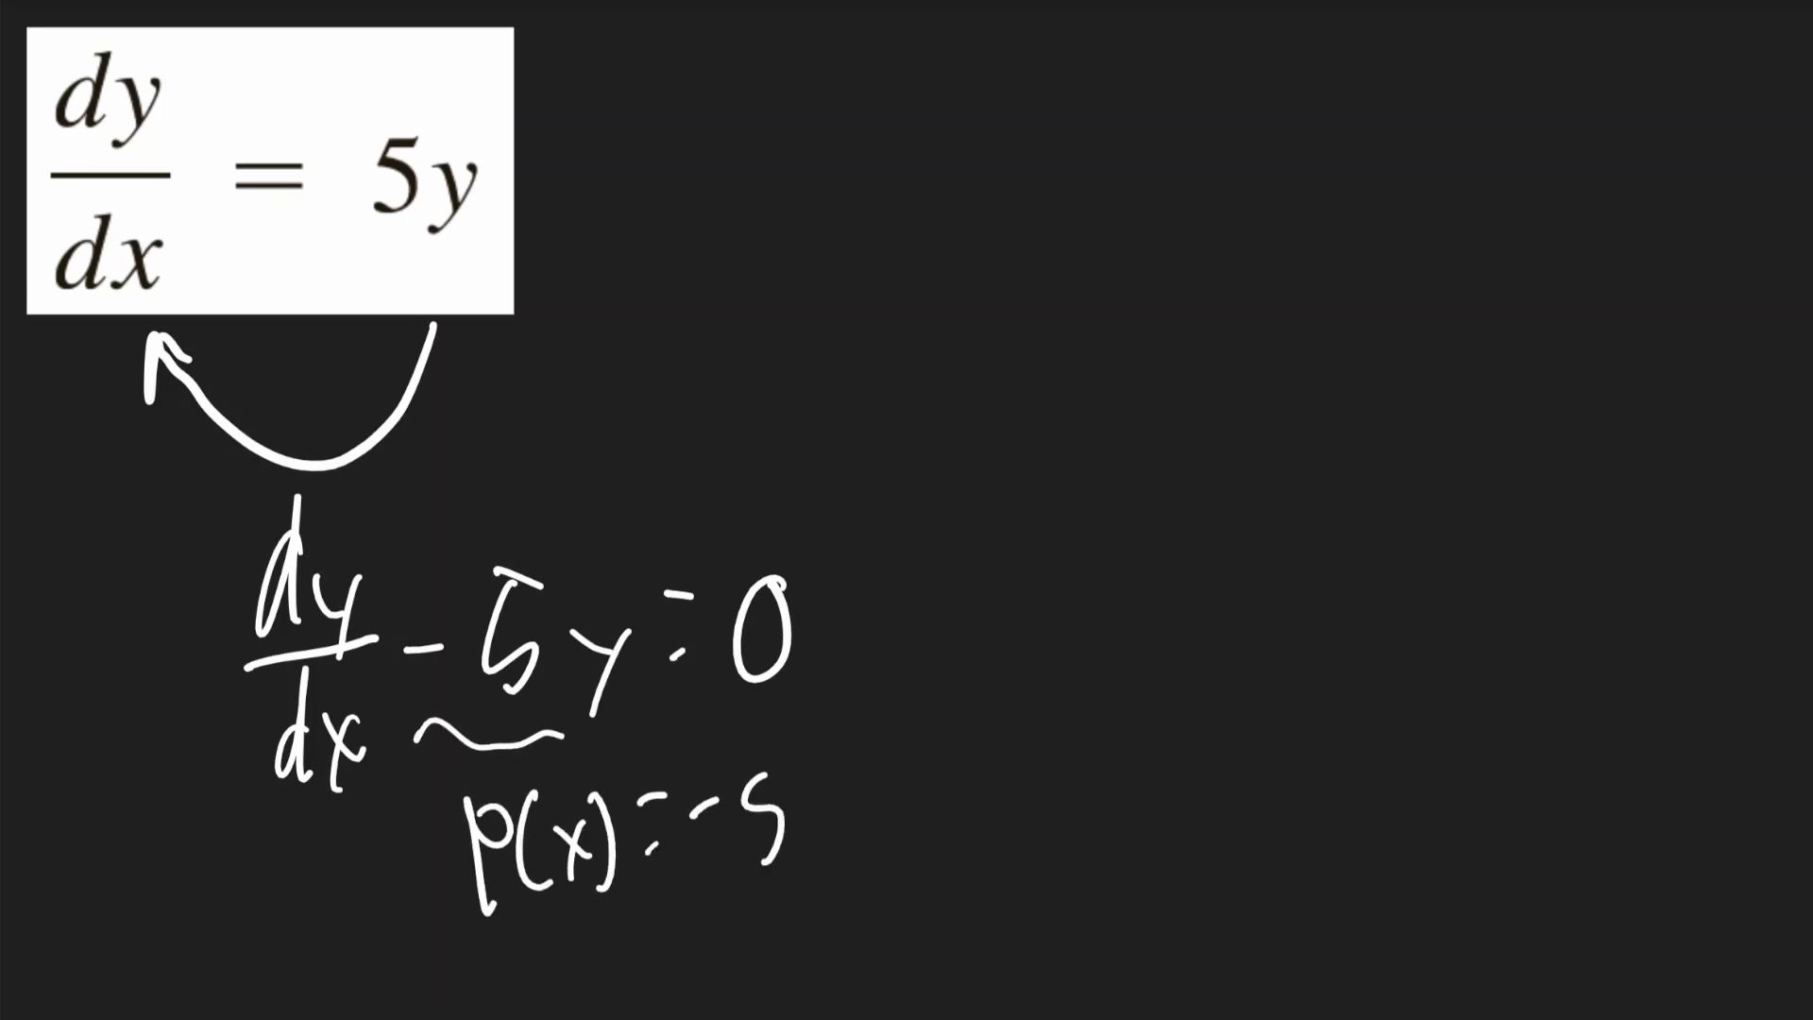
- Write μ = e^∫P(x)dx, then substitute to get μ = e^∫−5dx = e^−5x
text(μ = e^)
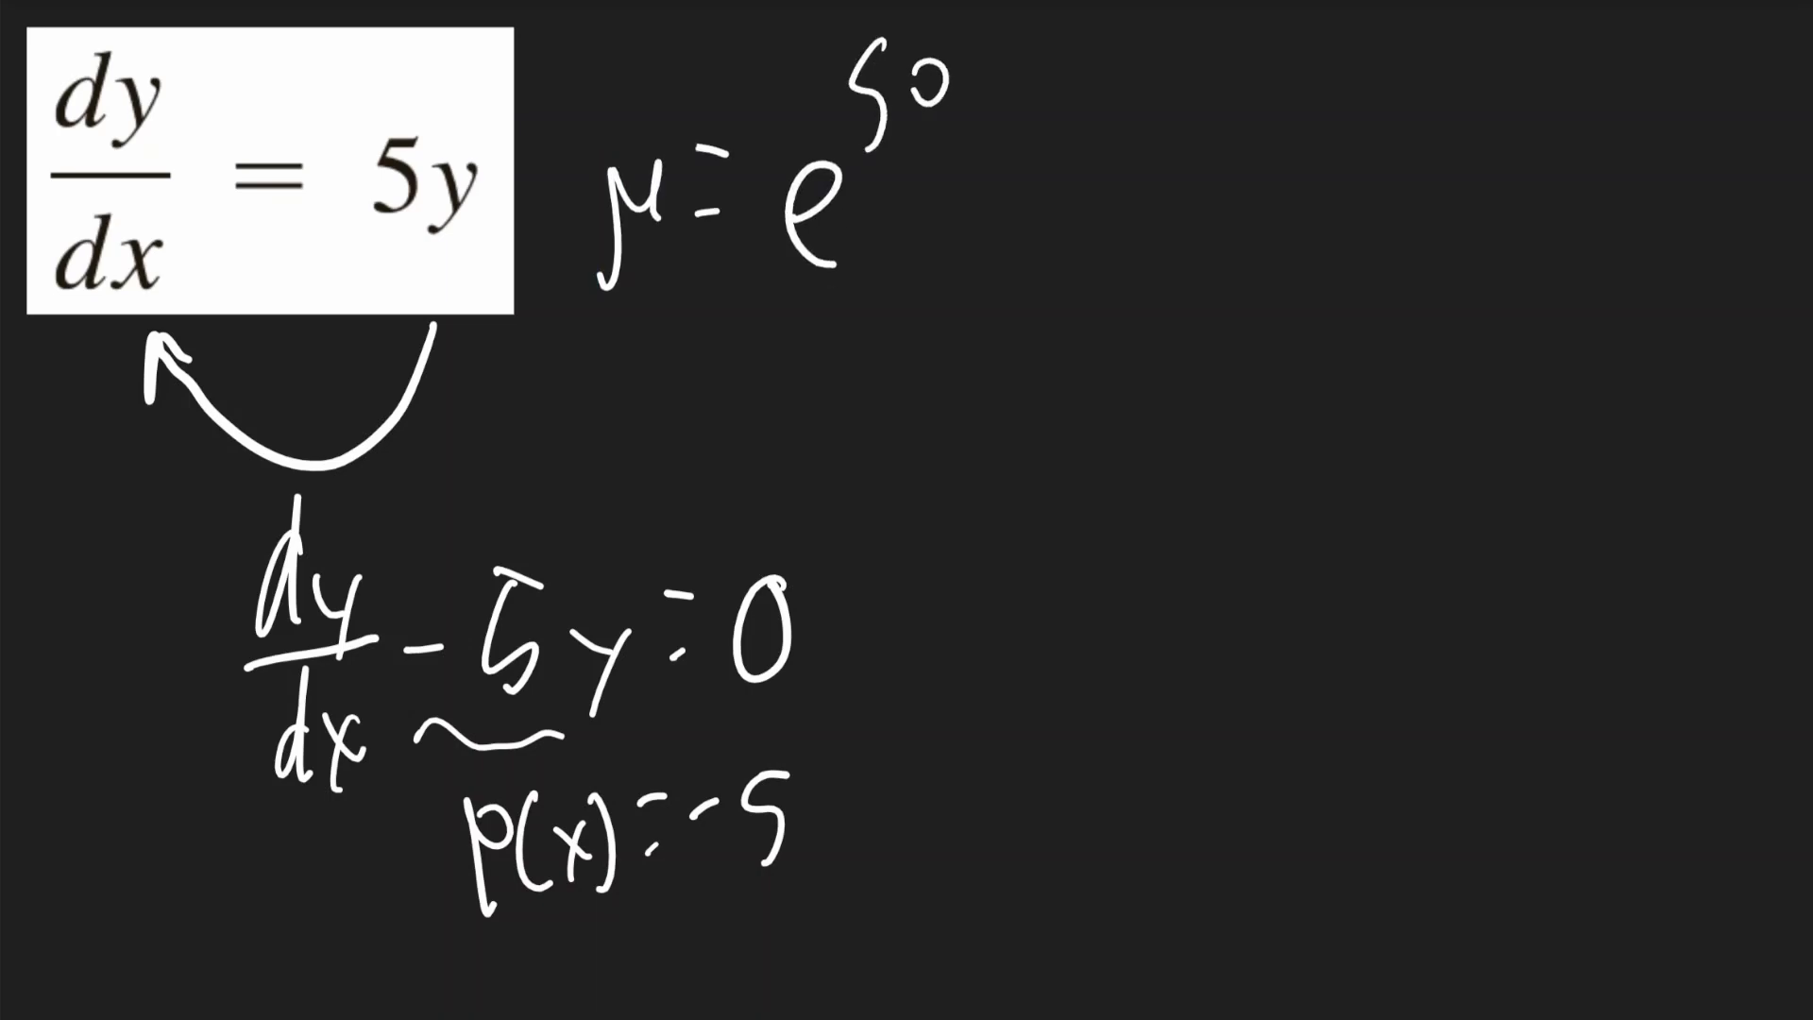
text(∫P(x)dx)
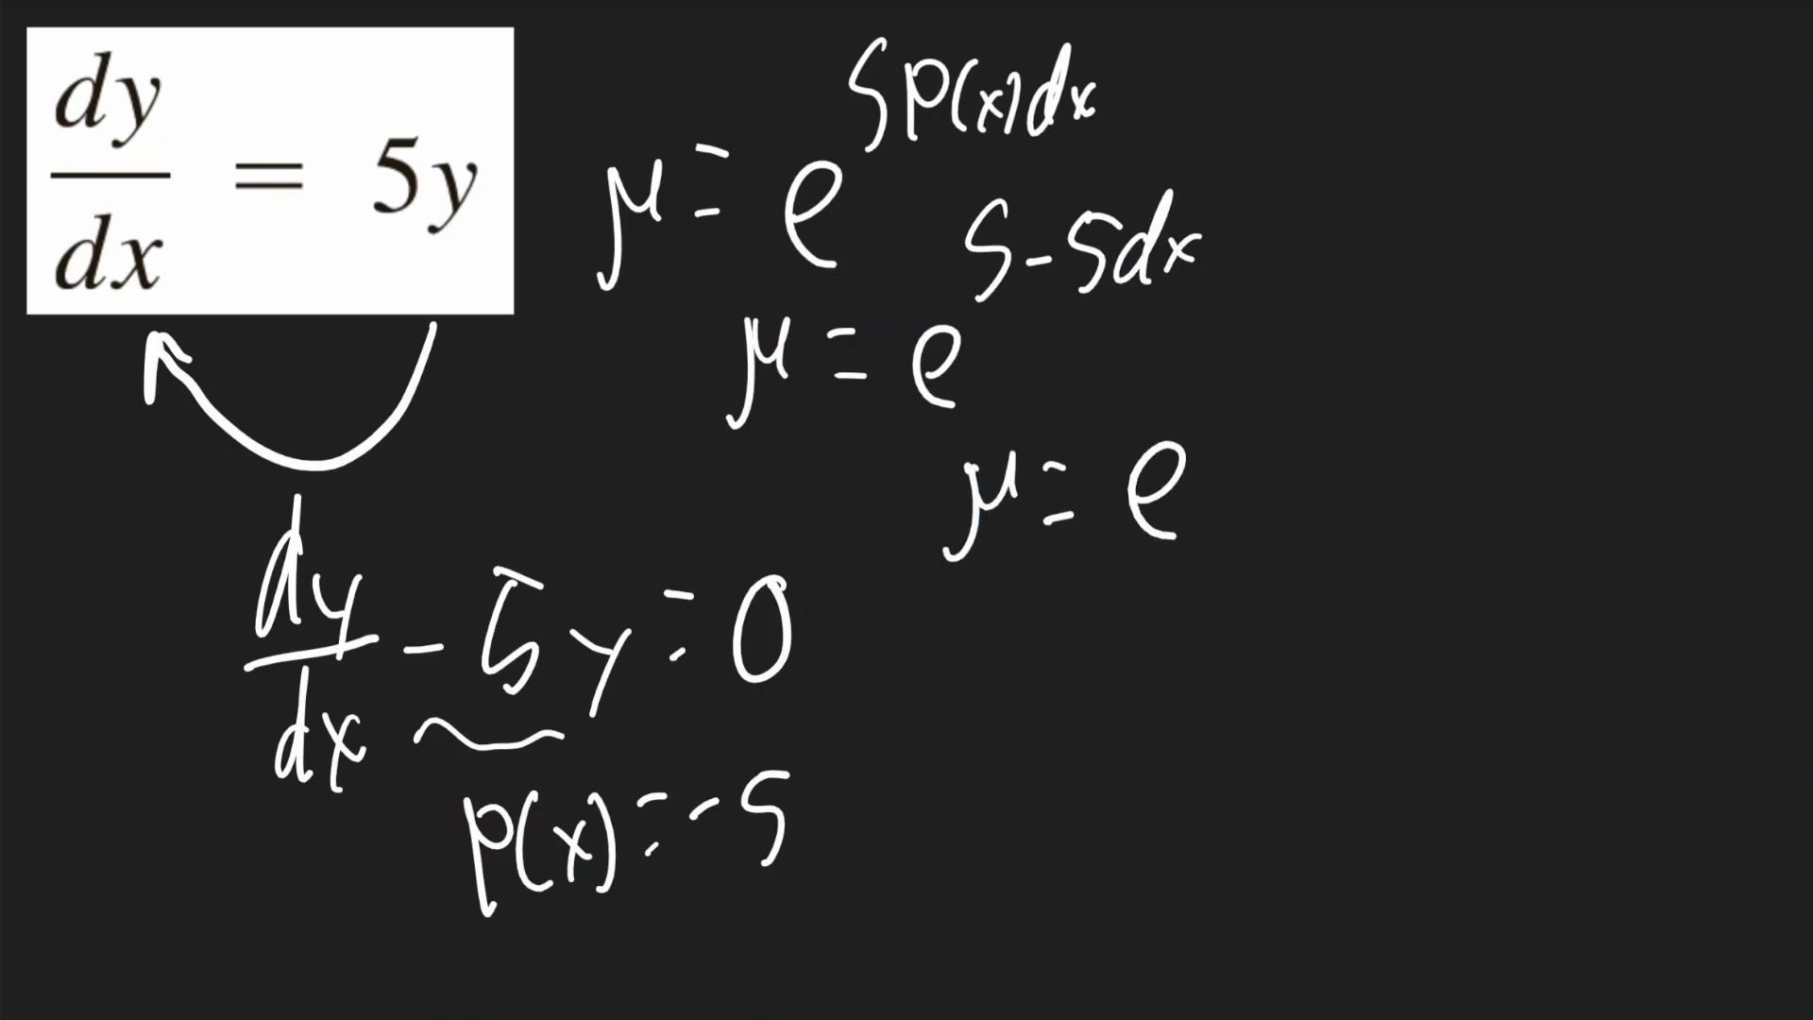
text(-5x)
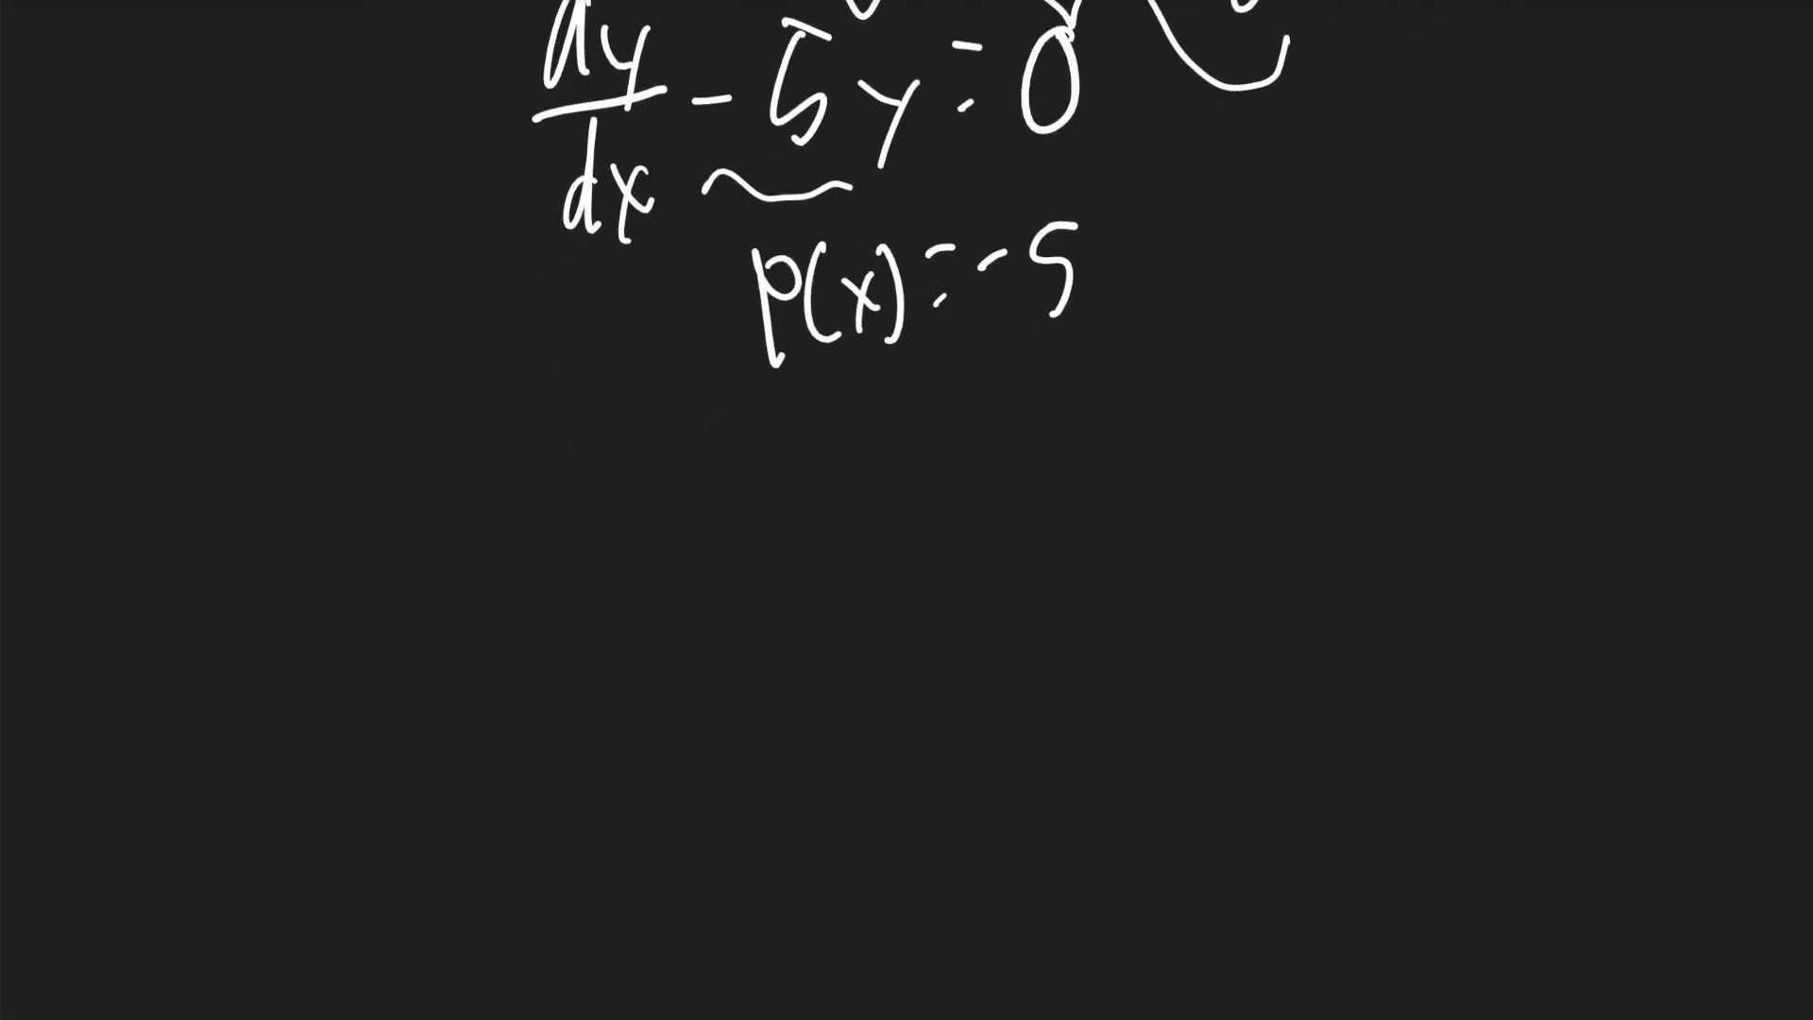
- Write dy/dx·e^−5x − 5e^−5x y = 0 and underline it
text(dy)
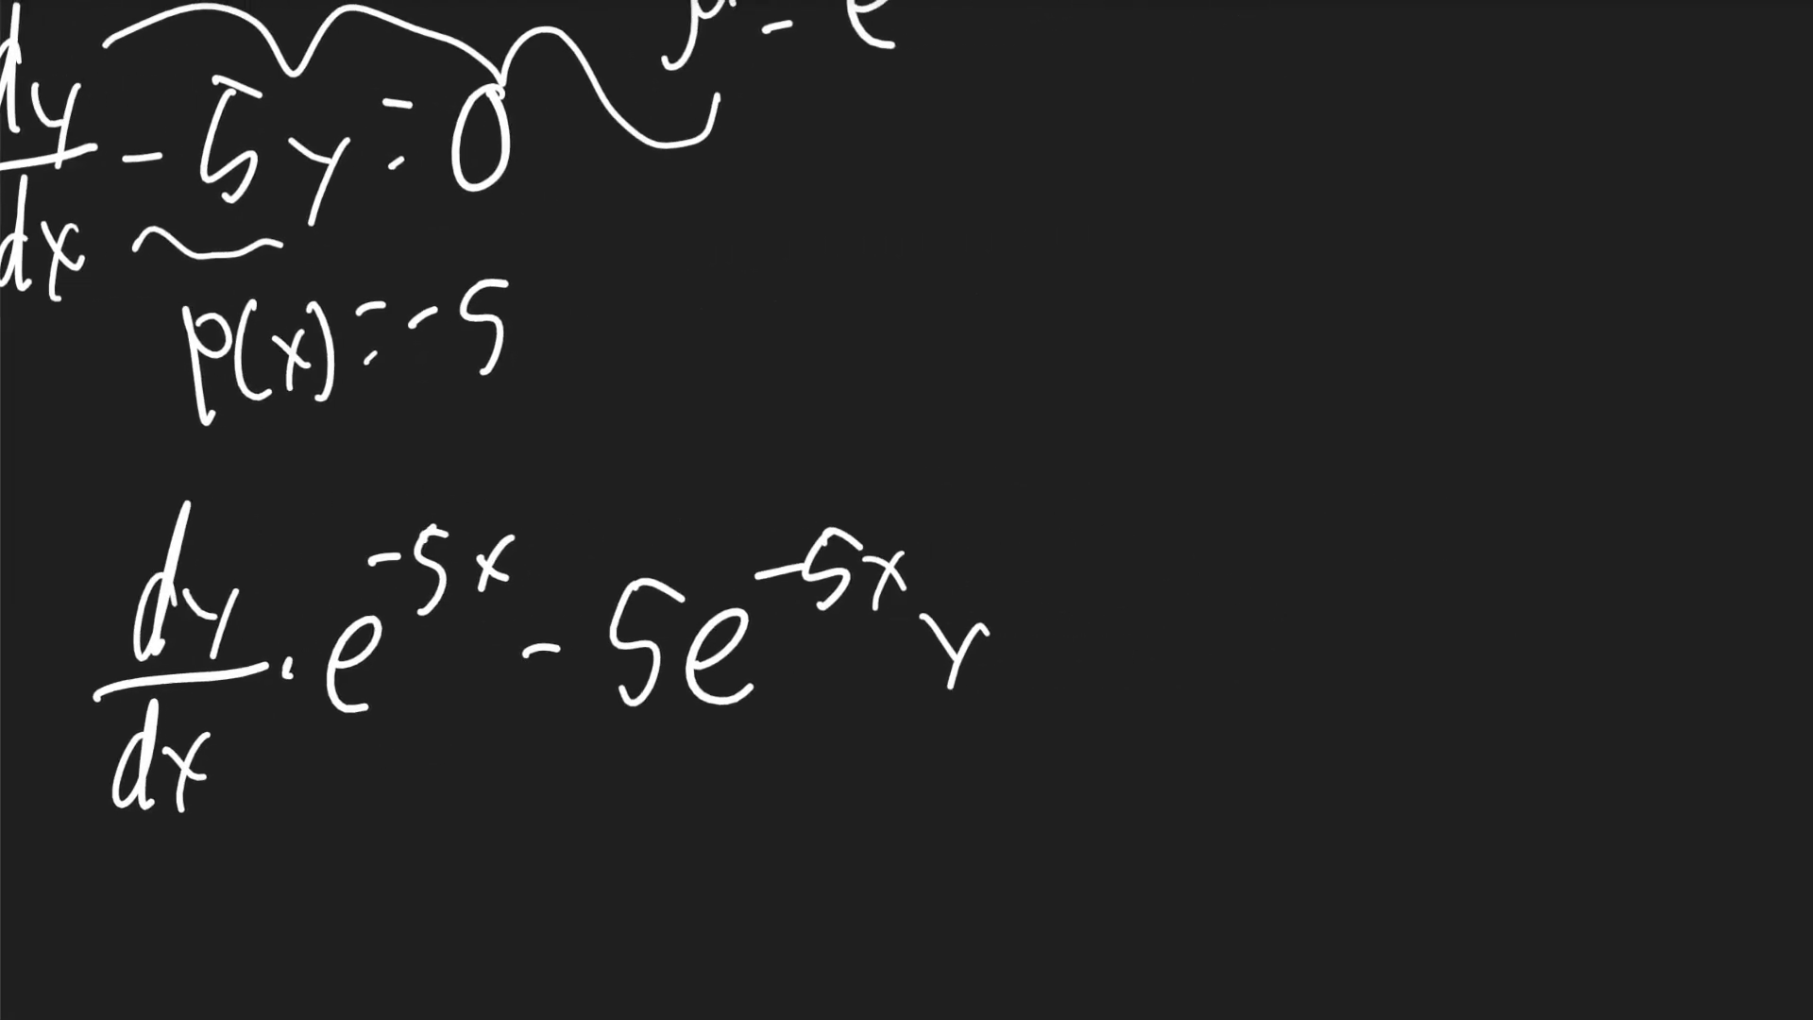
text(=0)
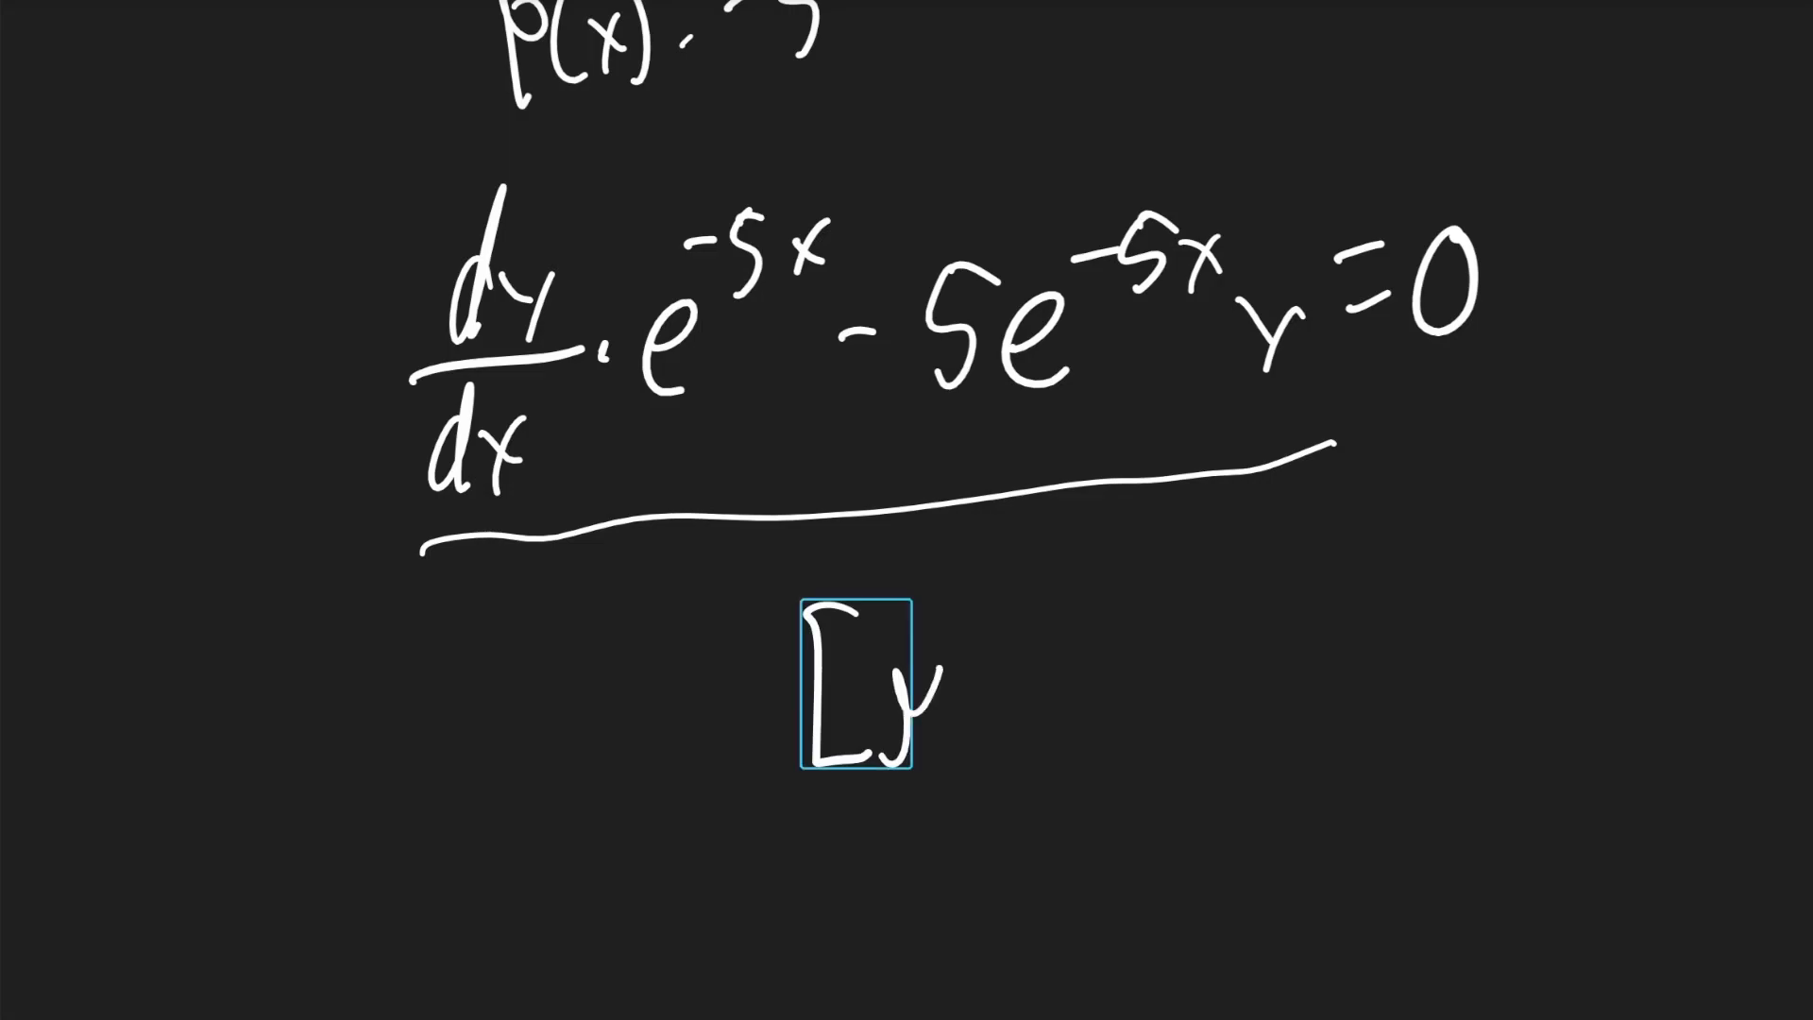
- Write [μy]' and below it [e^−5x y]' = 0, with an integral sign before the zero
text([µy]')
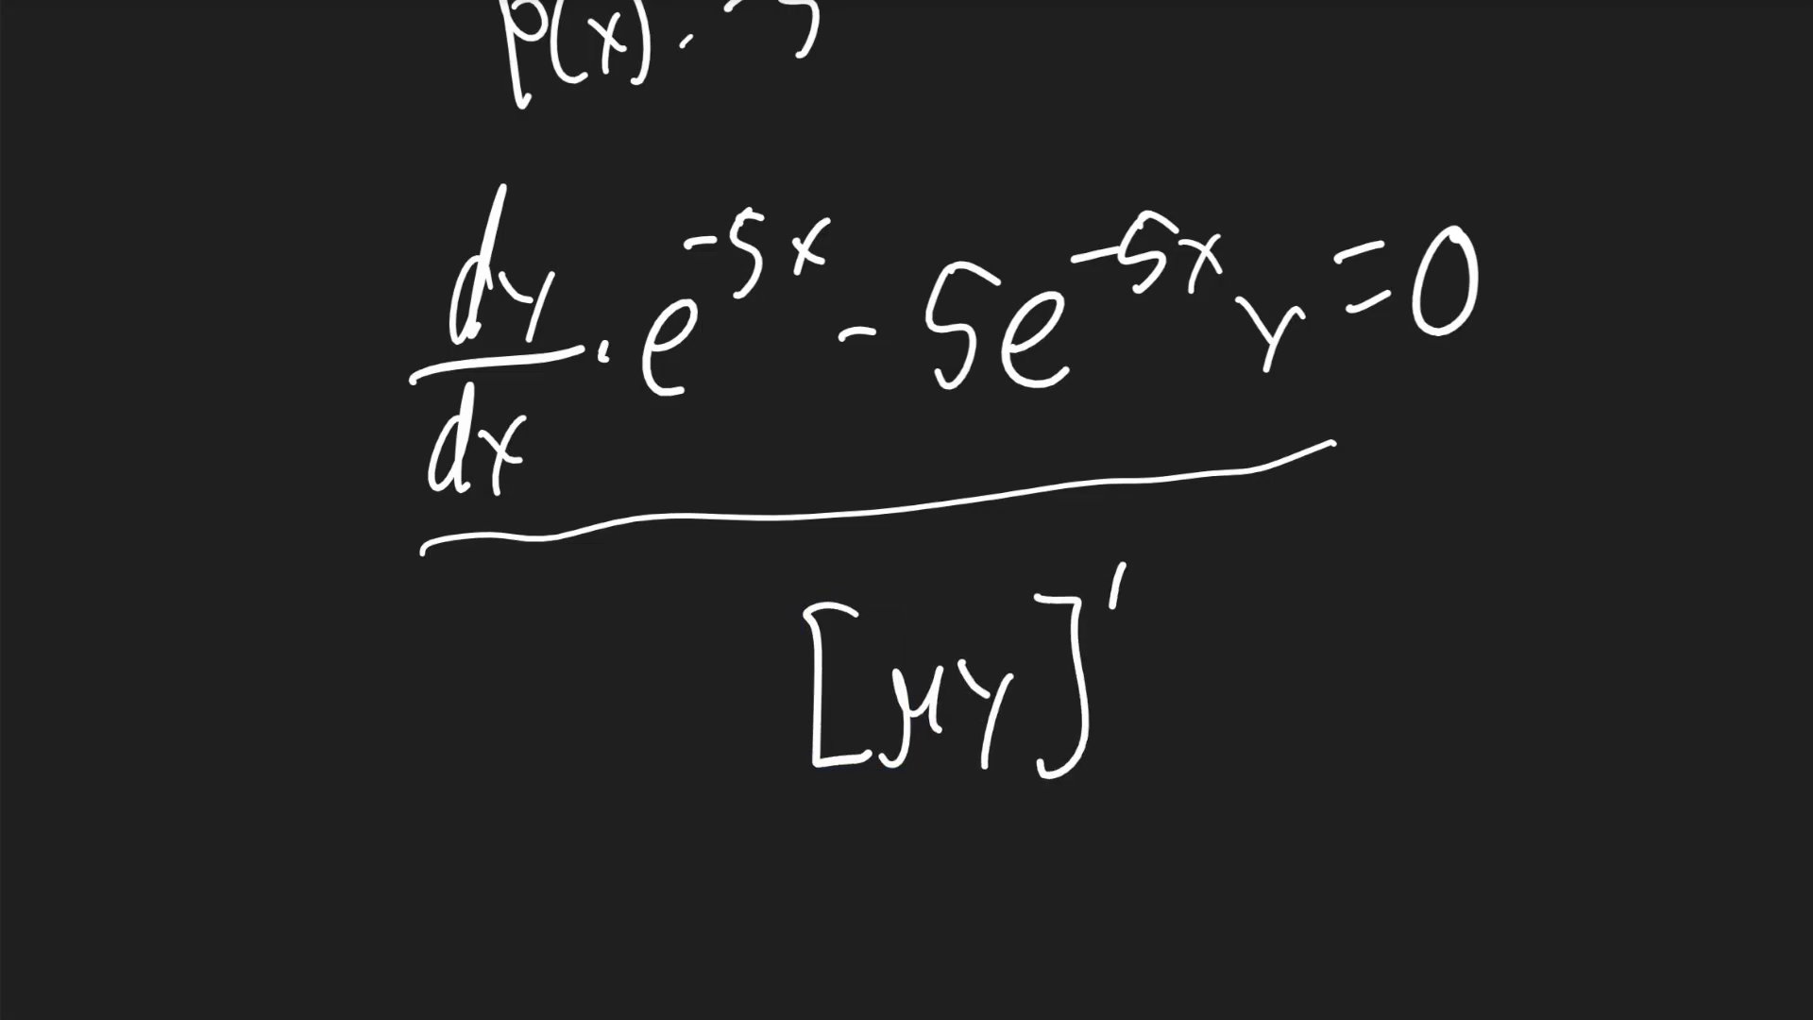
scroll(down, 3)
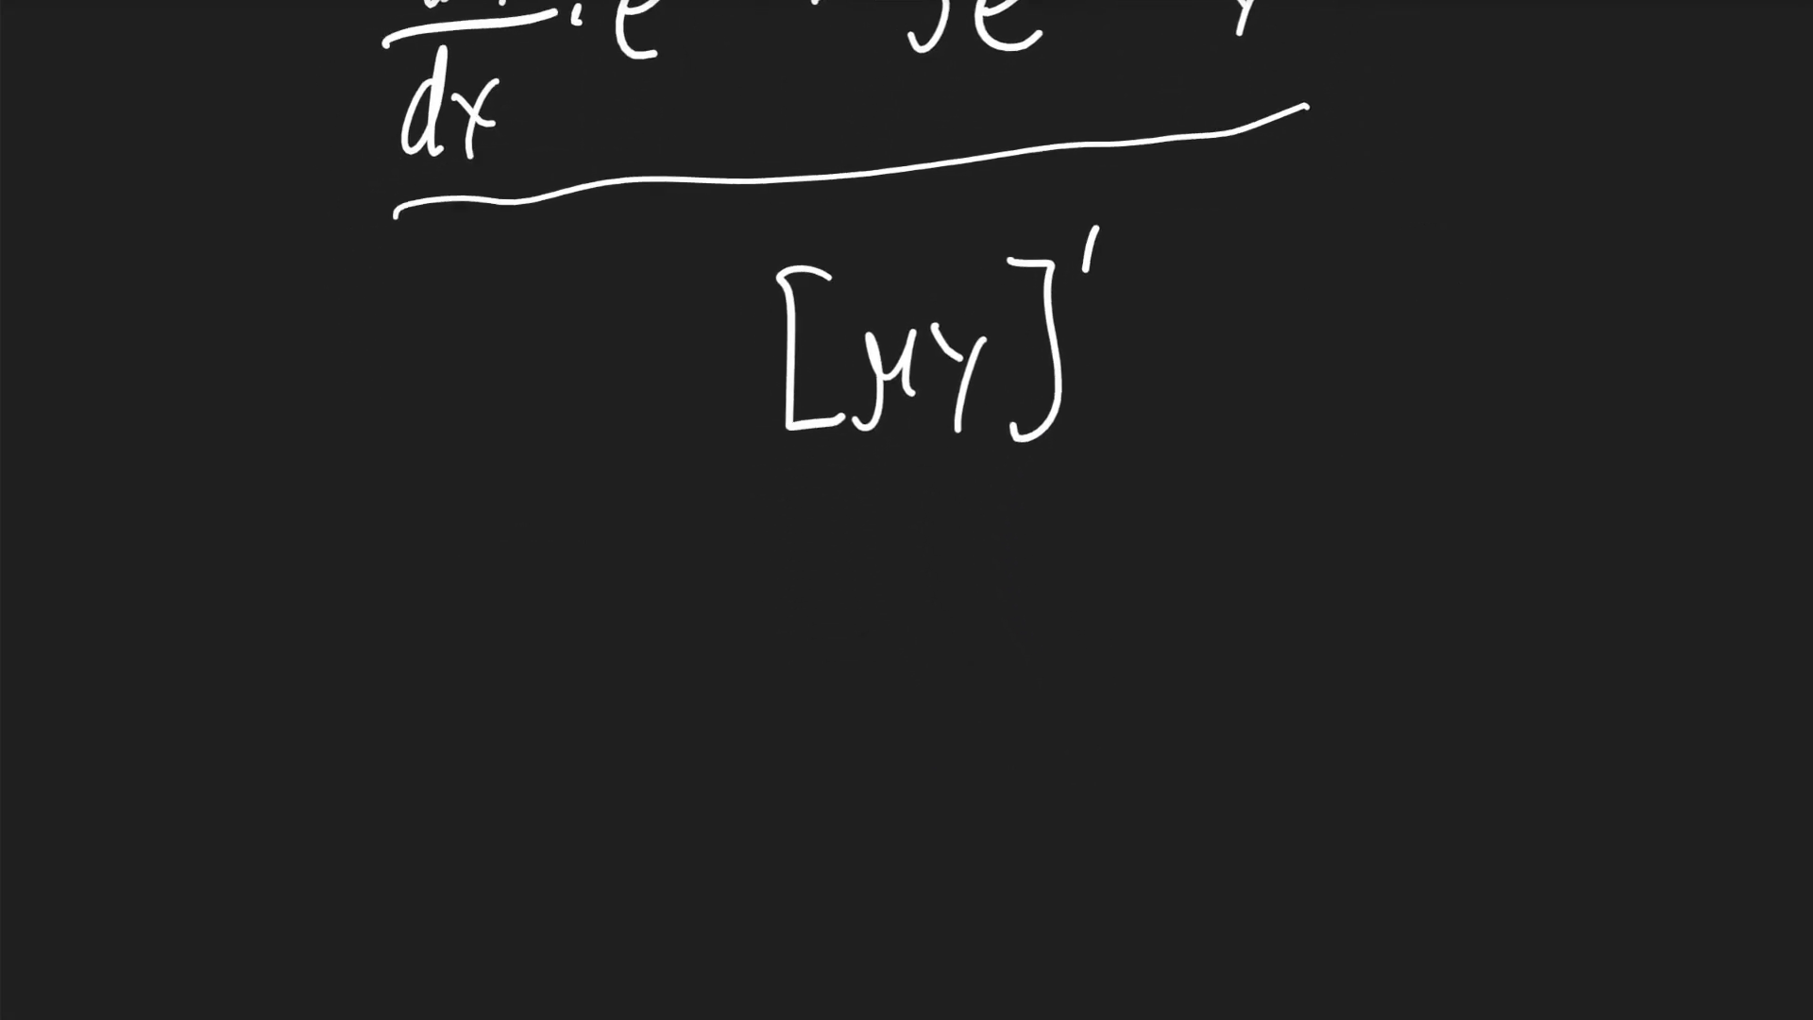
text(e^-s)
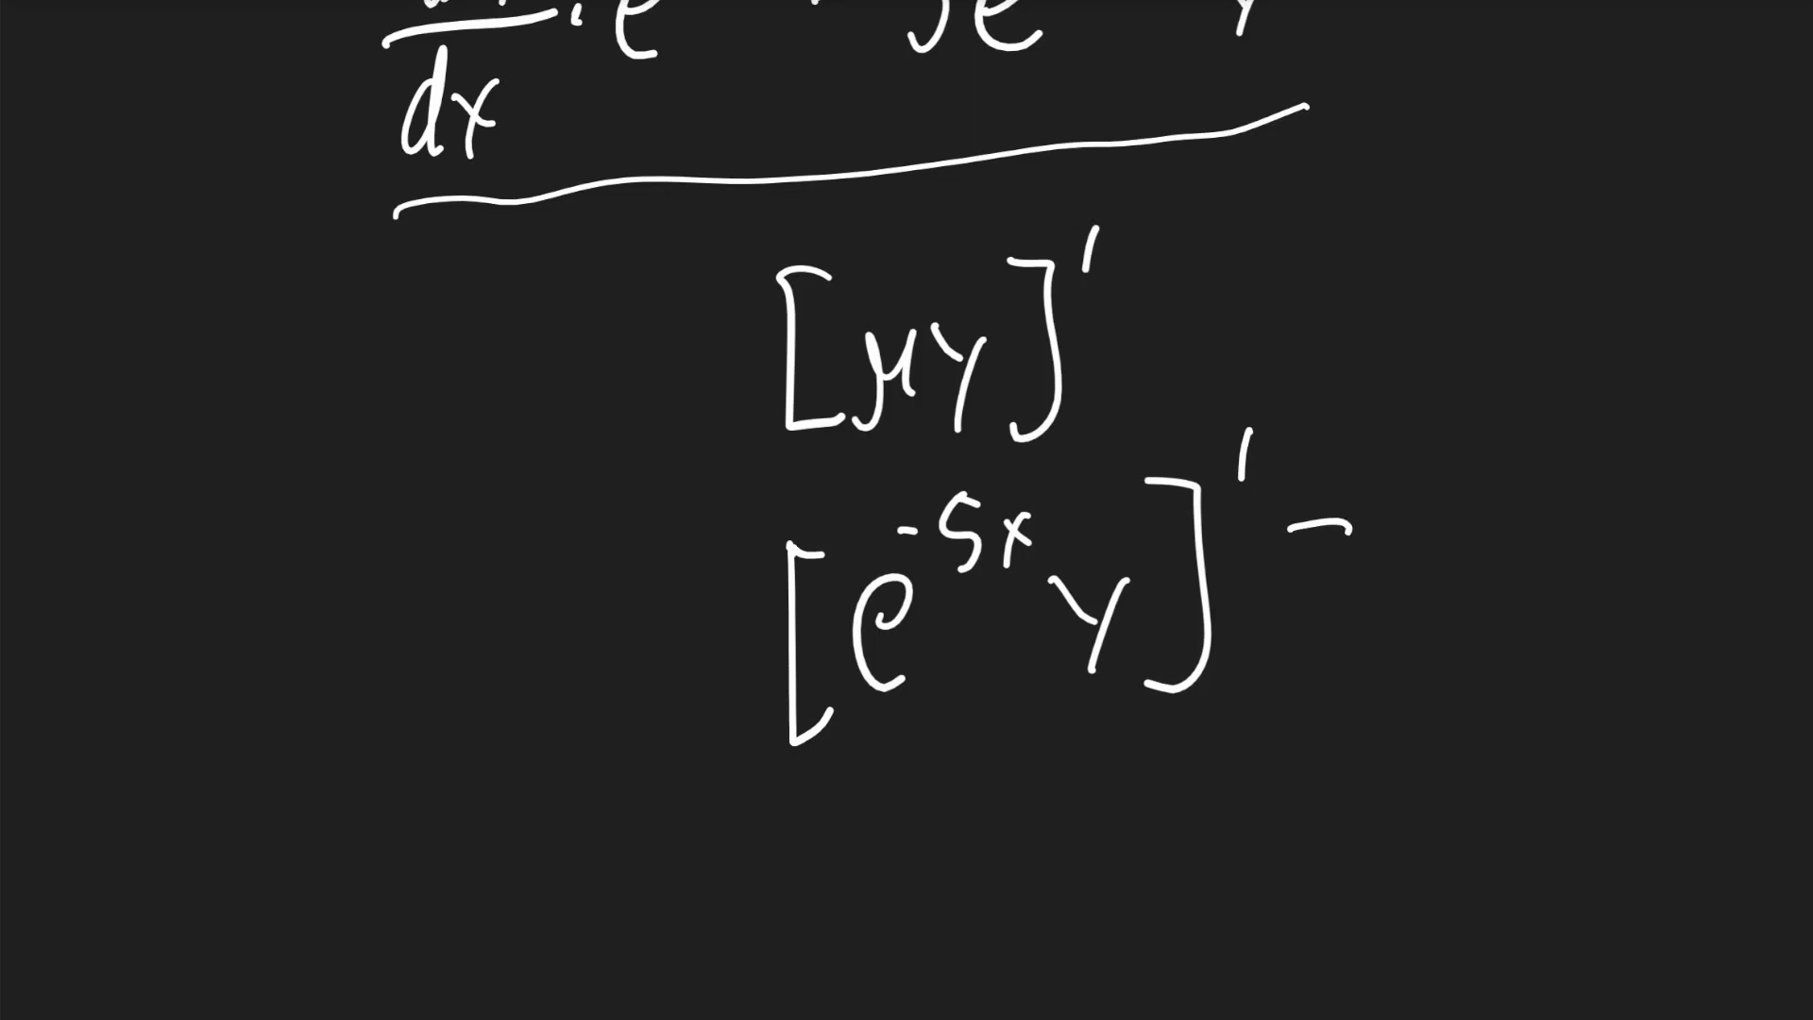
text(=0)
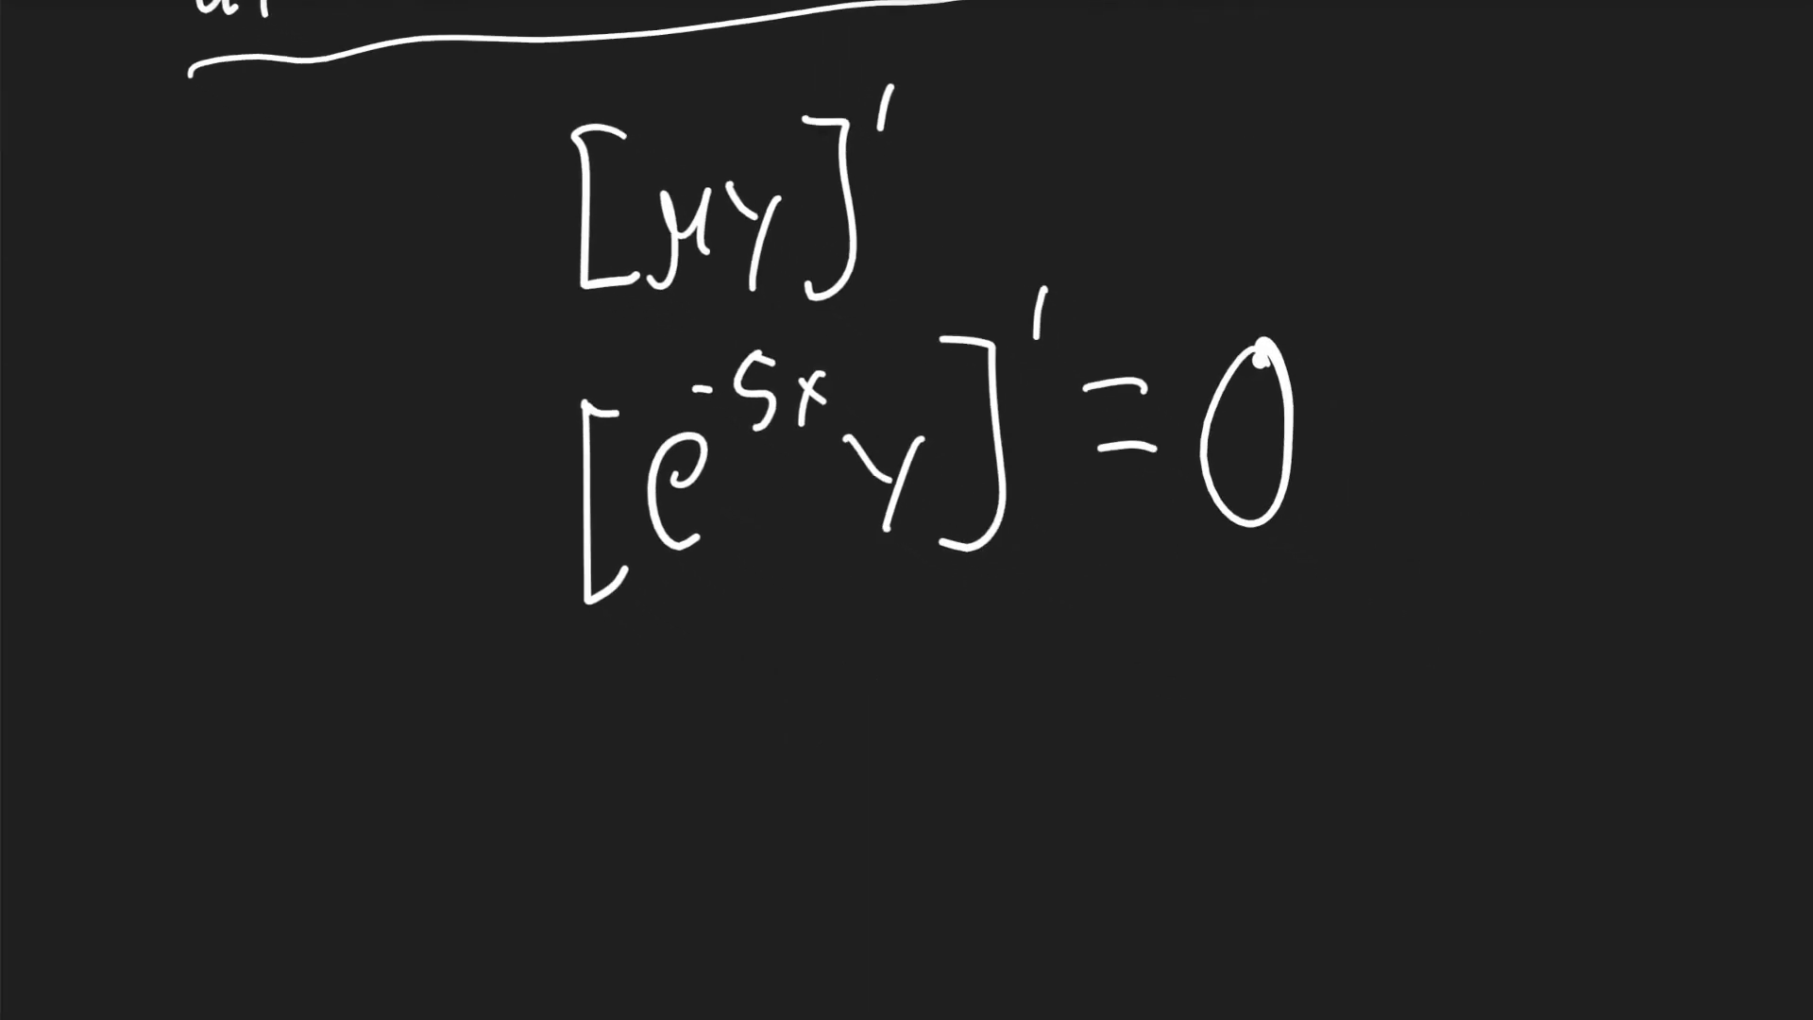
drag(1202, 266, 1178, 567)
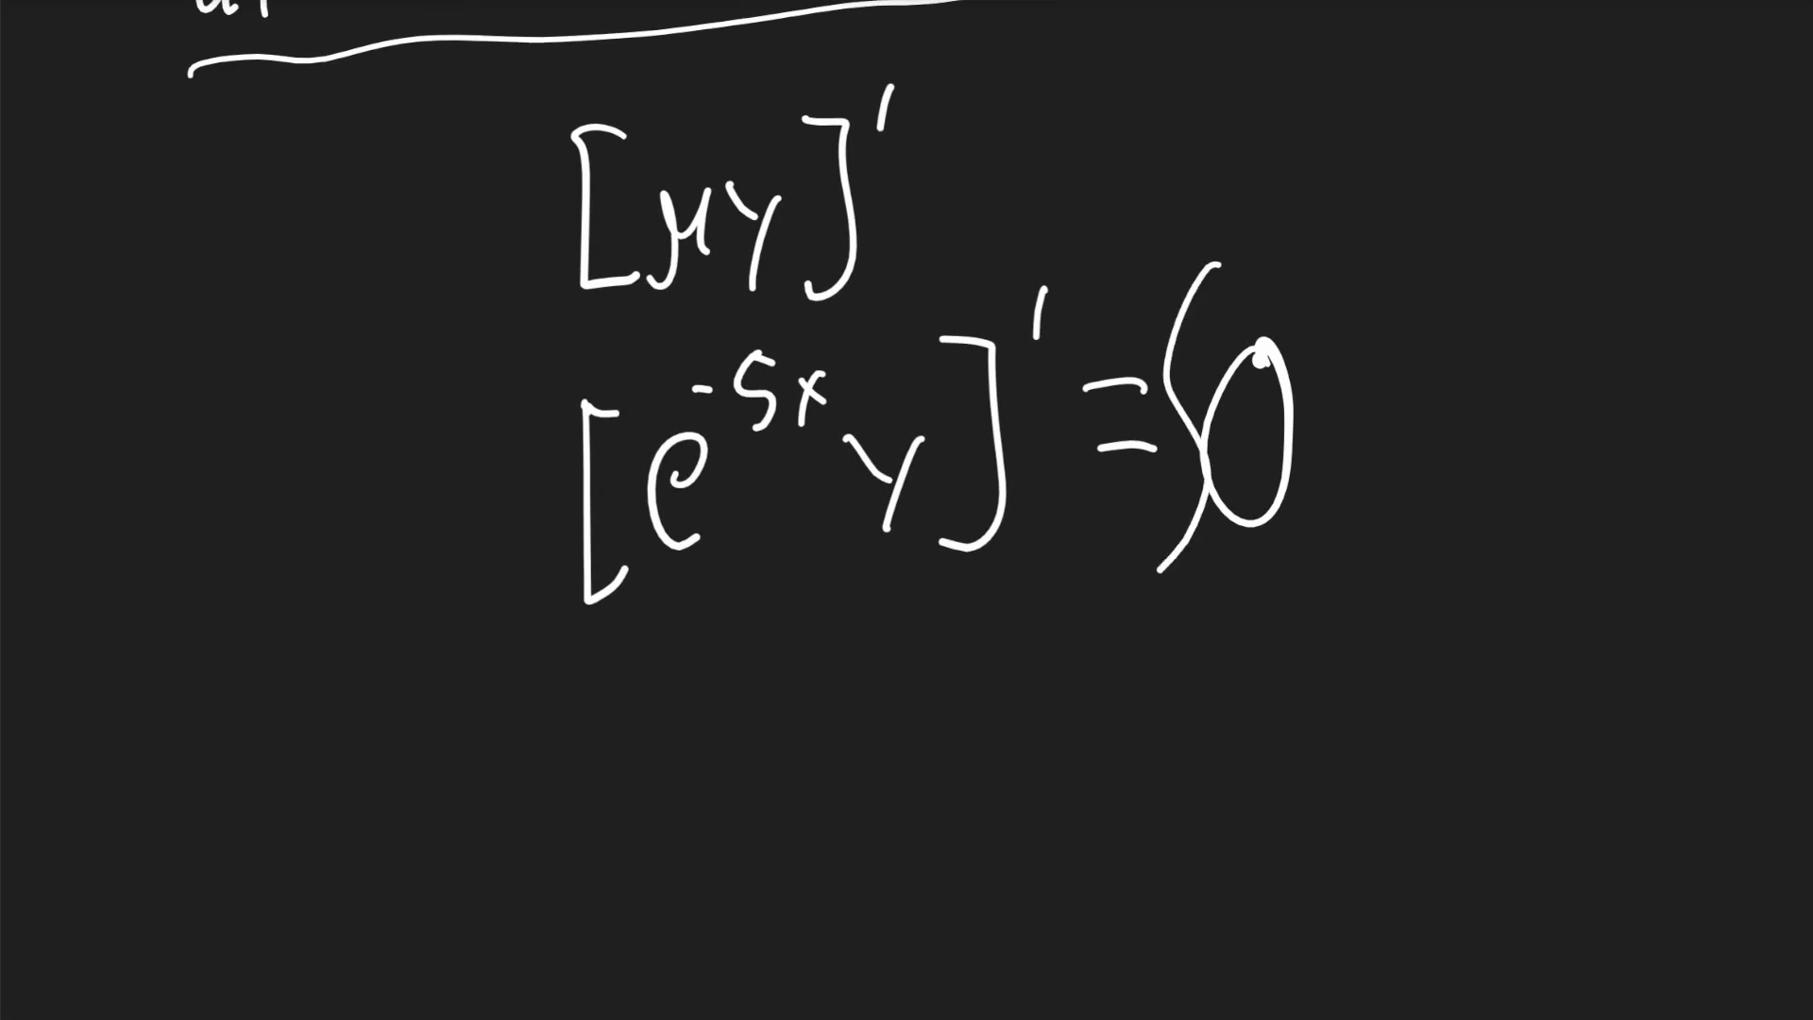
- Integrate the bracketed left side too and note 0 + C = C
drag(496, 371, 522, 625)
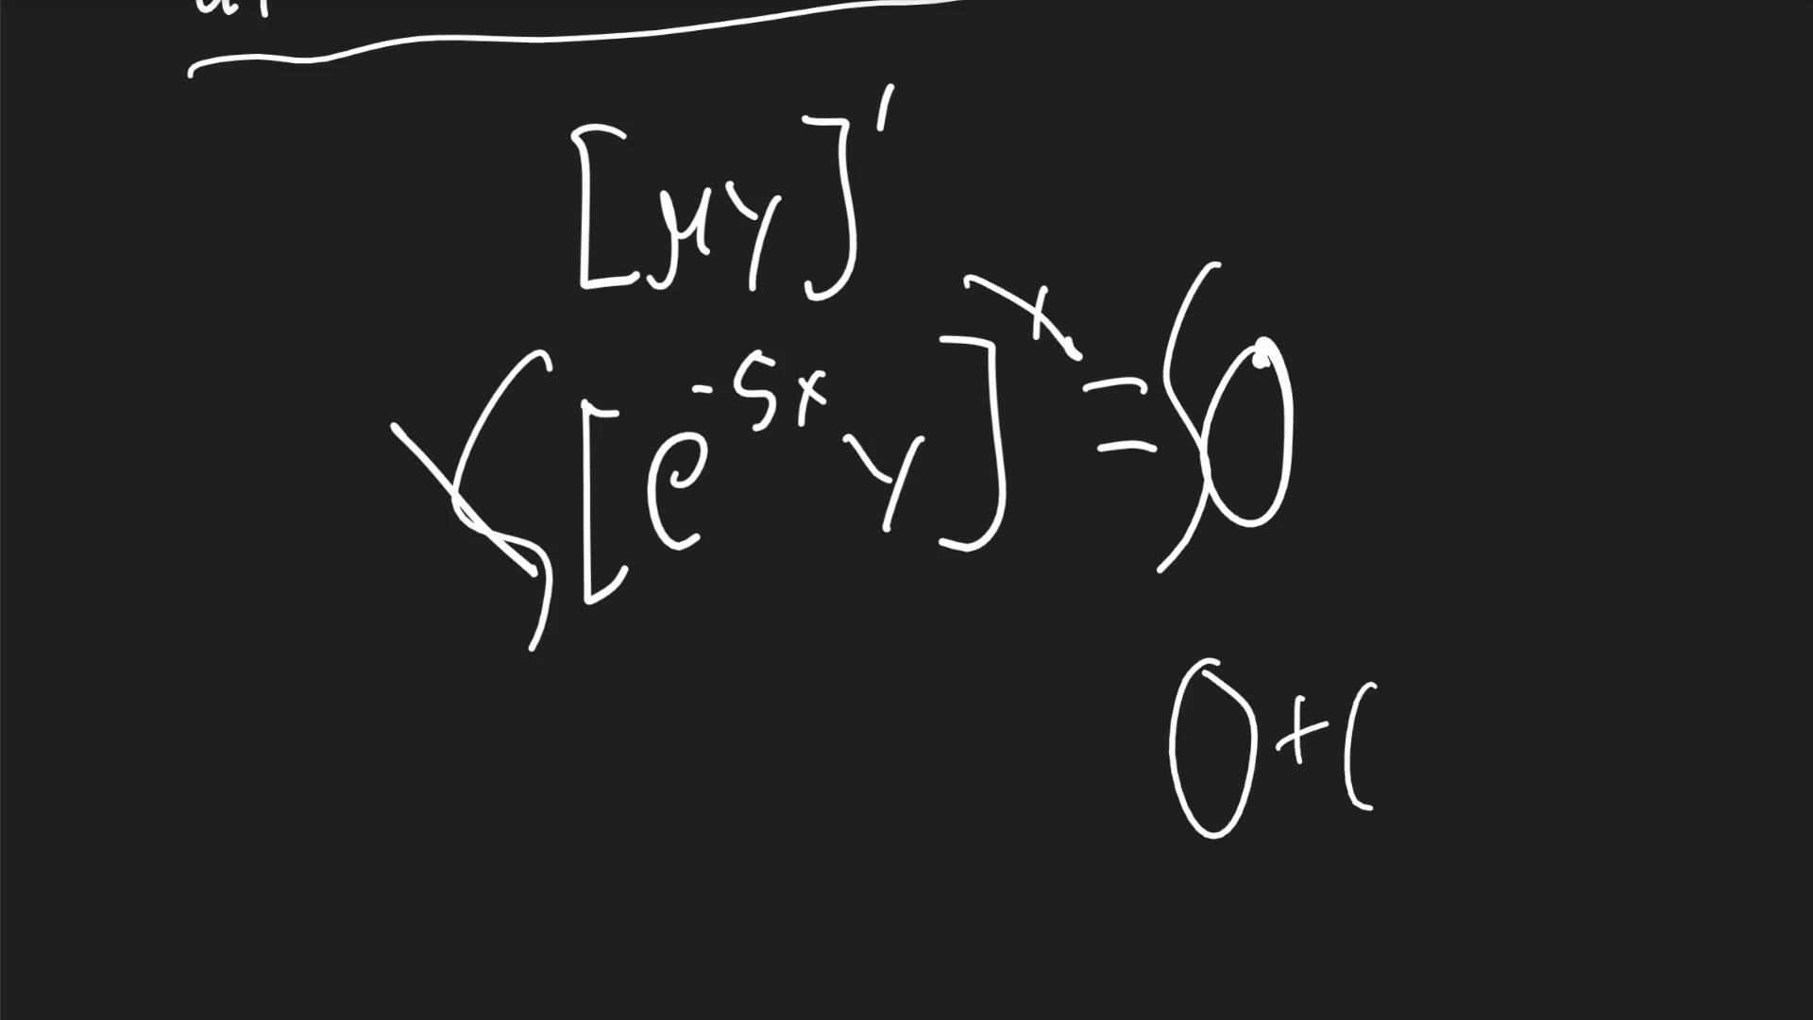
text(=C)
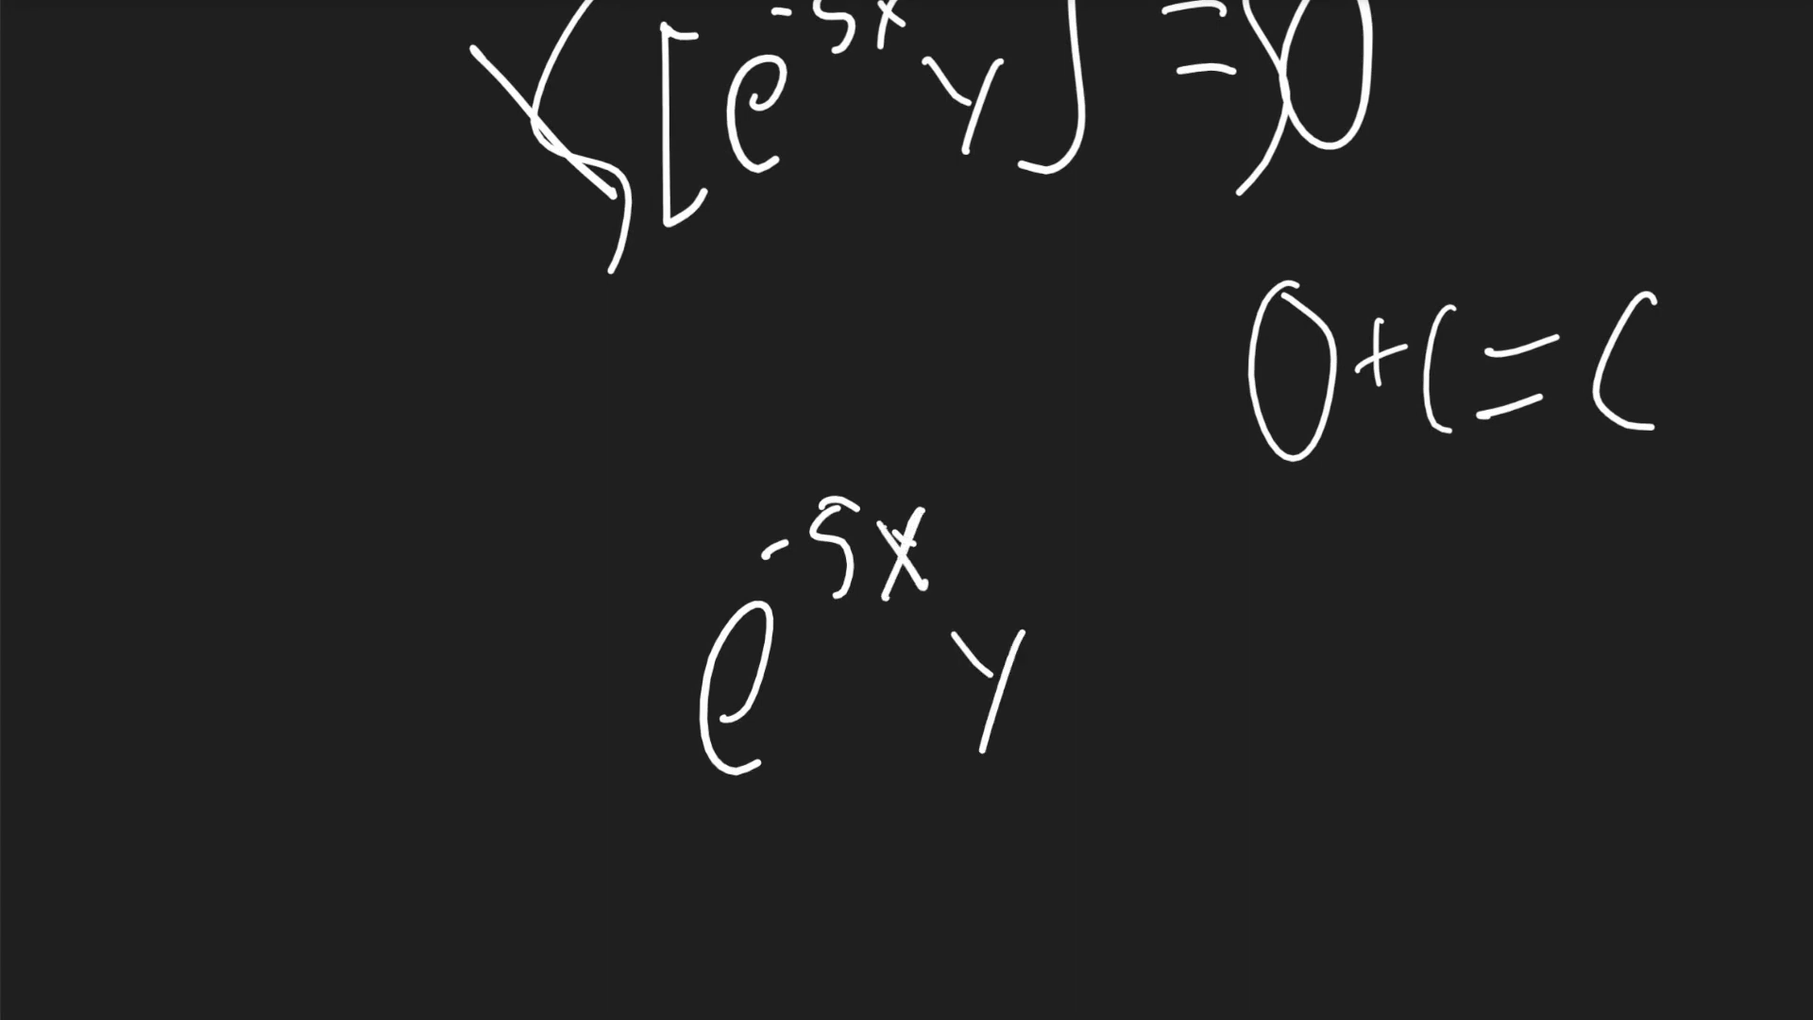
- Write e^−5x y = C and solve as y = C/e^−5x
text(=C)
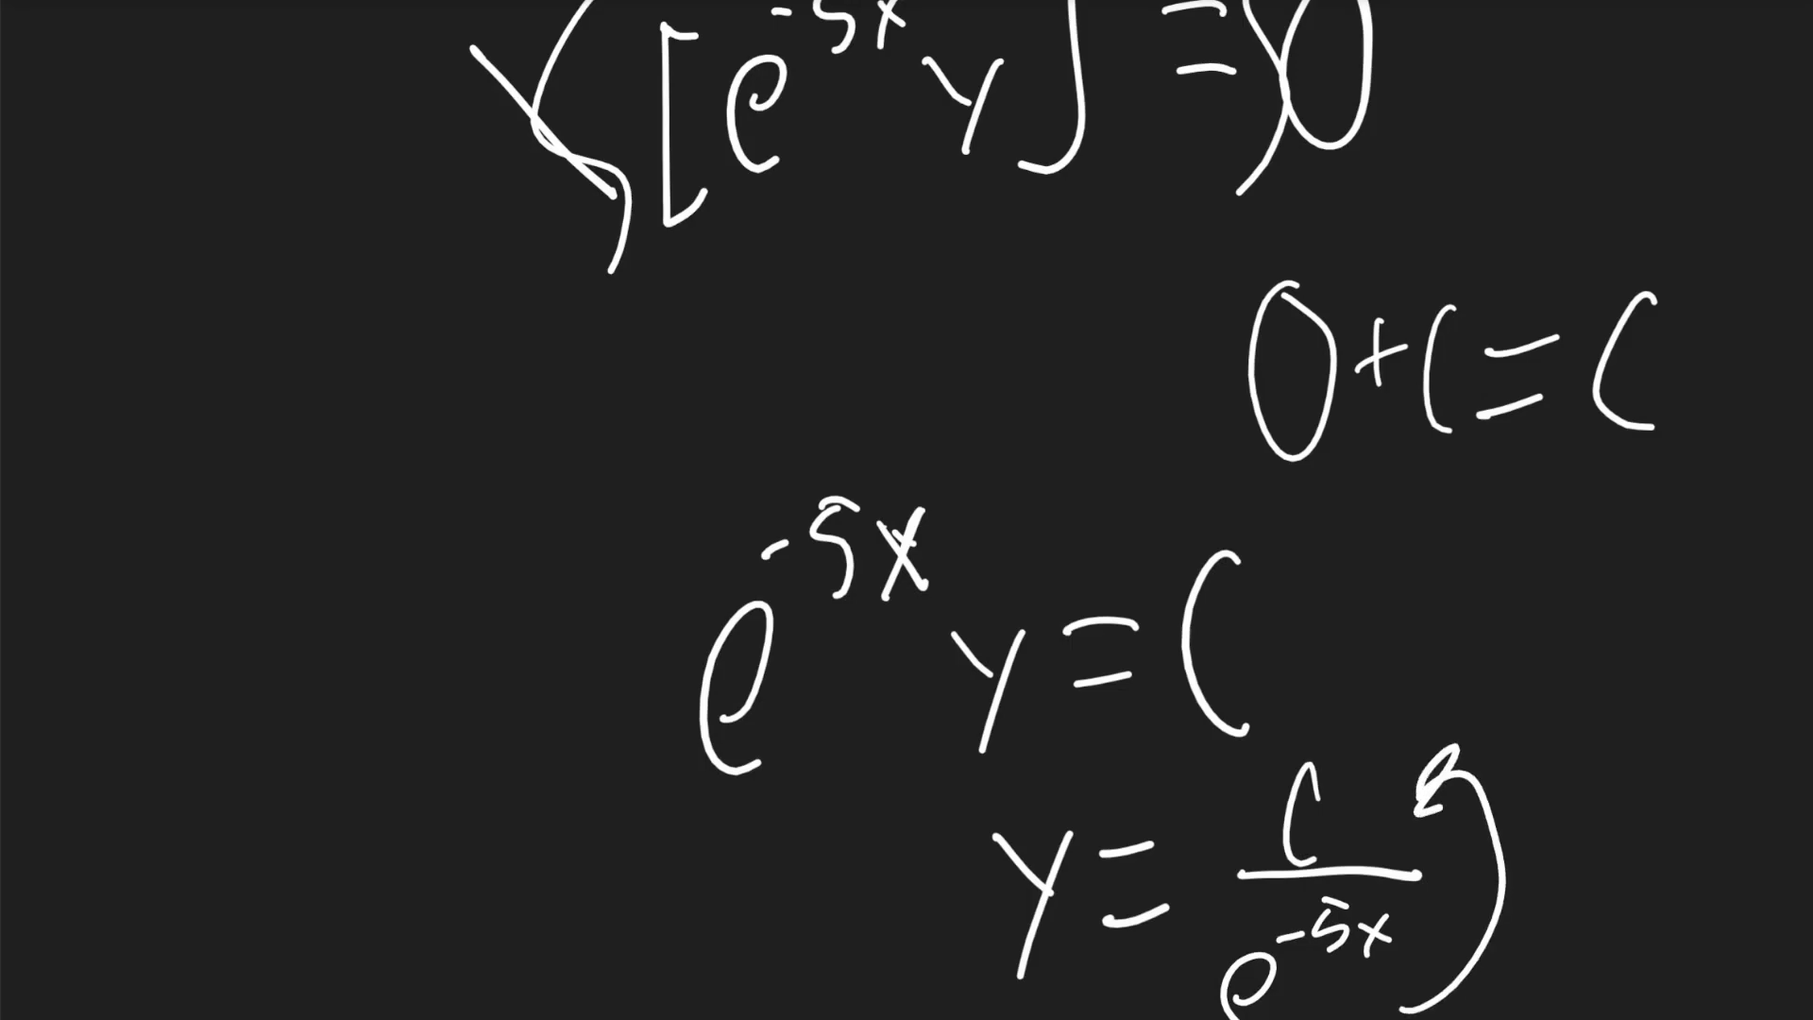
scroll(down, 3)
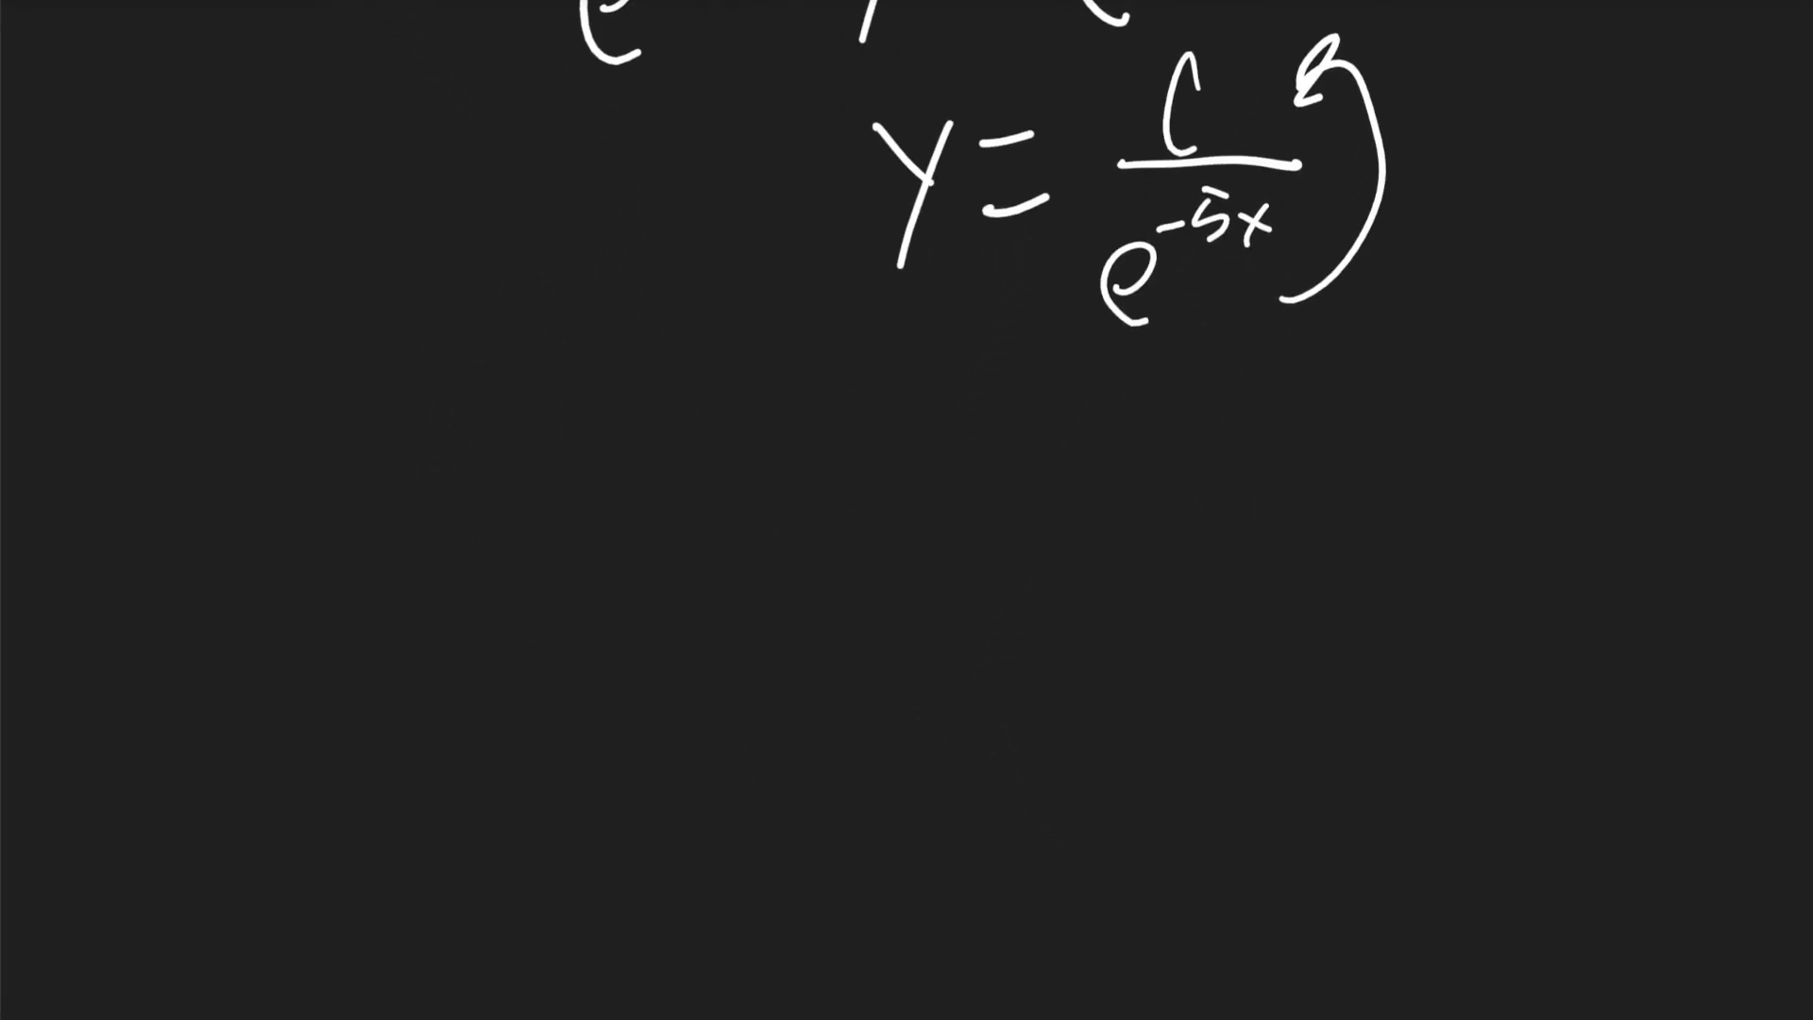